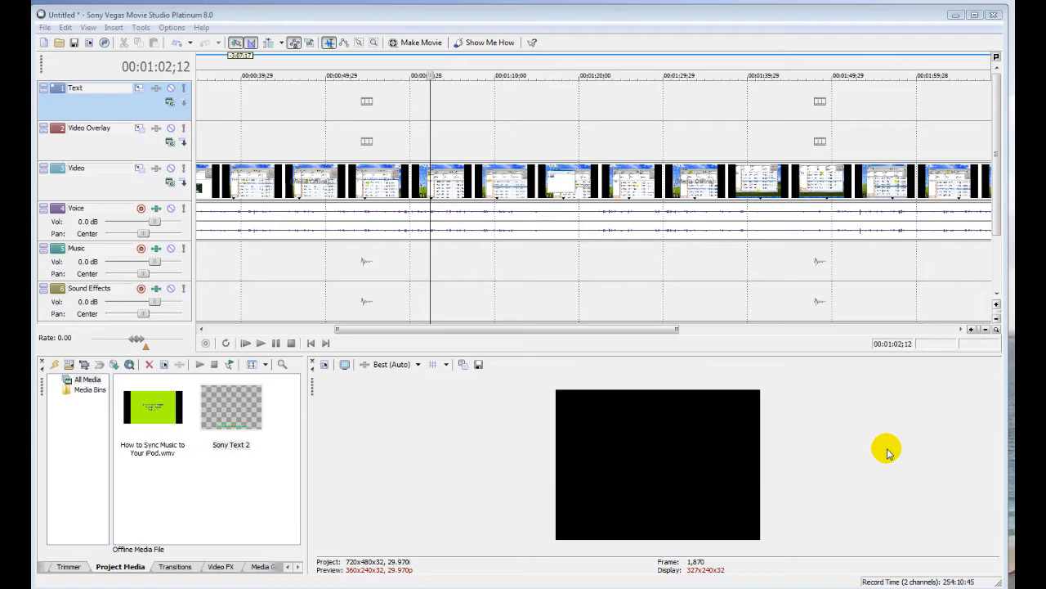
mouse_move(531, 121)
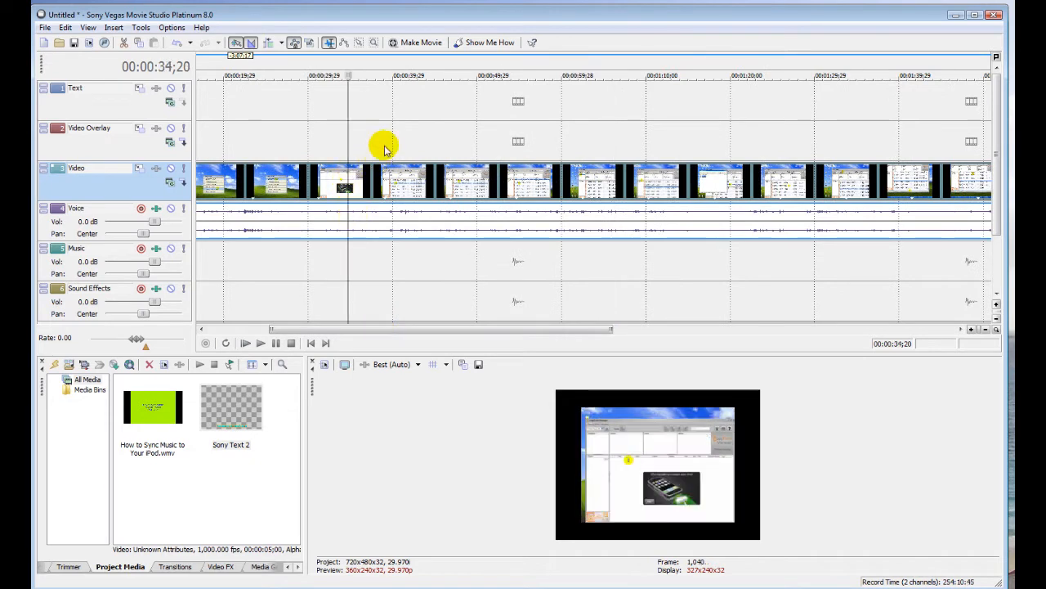
mouse_move(392, 134)
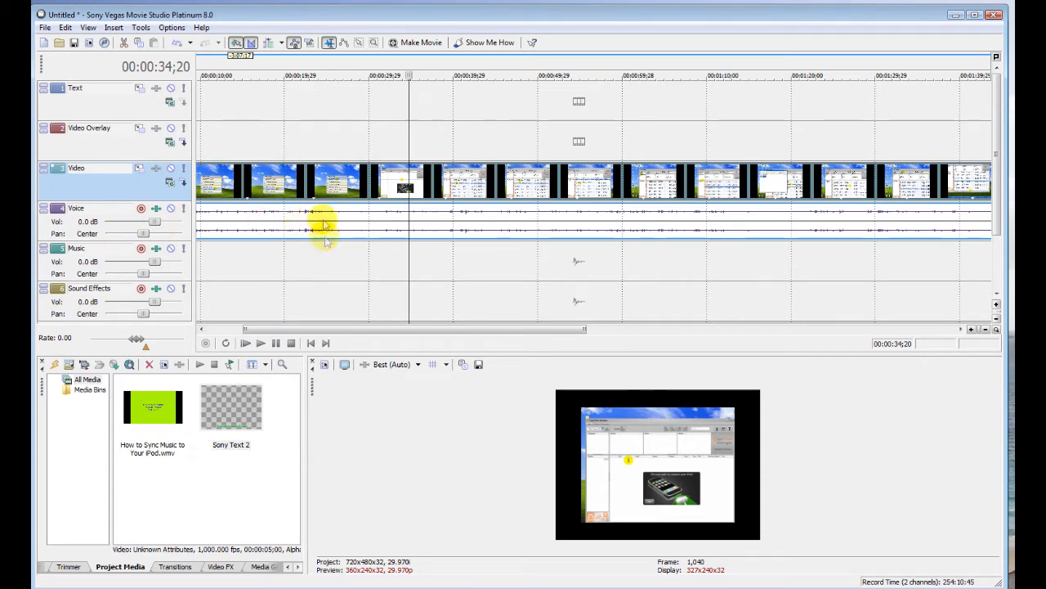
mouse_move(260, 252)
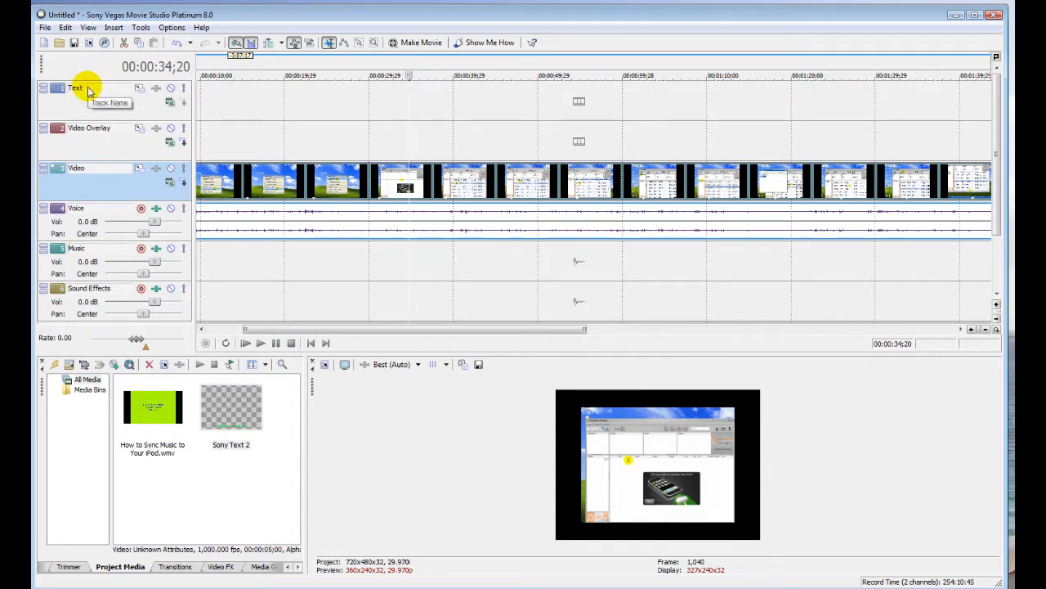
mouse_move(334, 101)
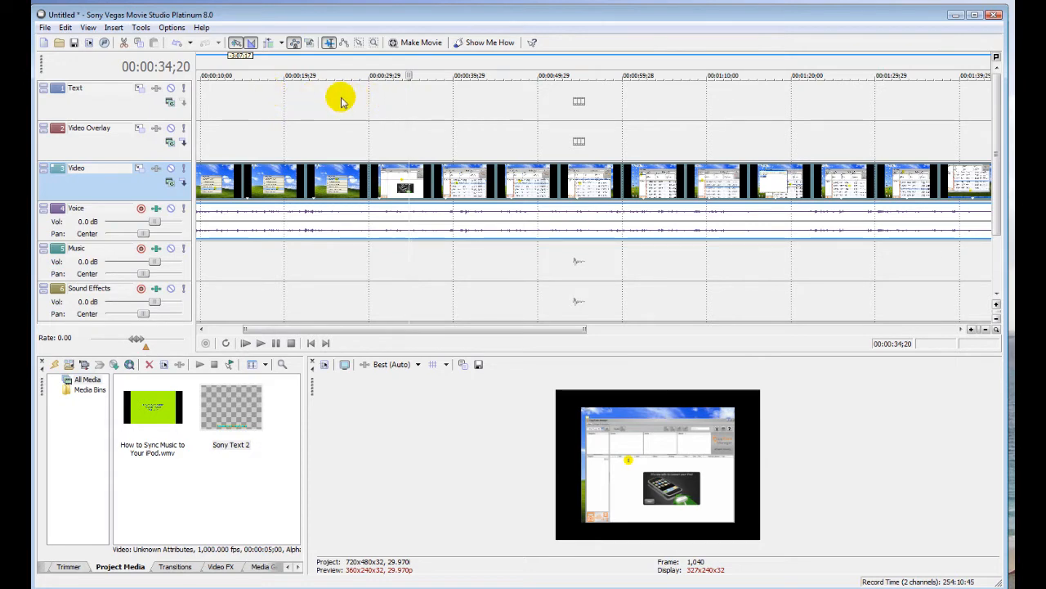
Step: Insert a Sony Text media event on the Text track via its right-click menu
right_click(343, 102)
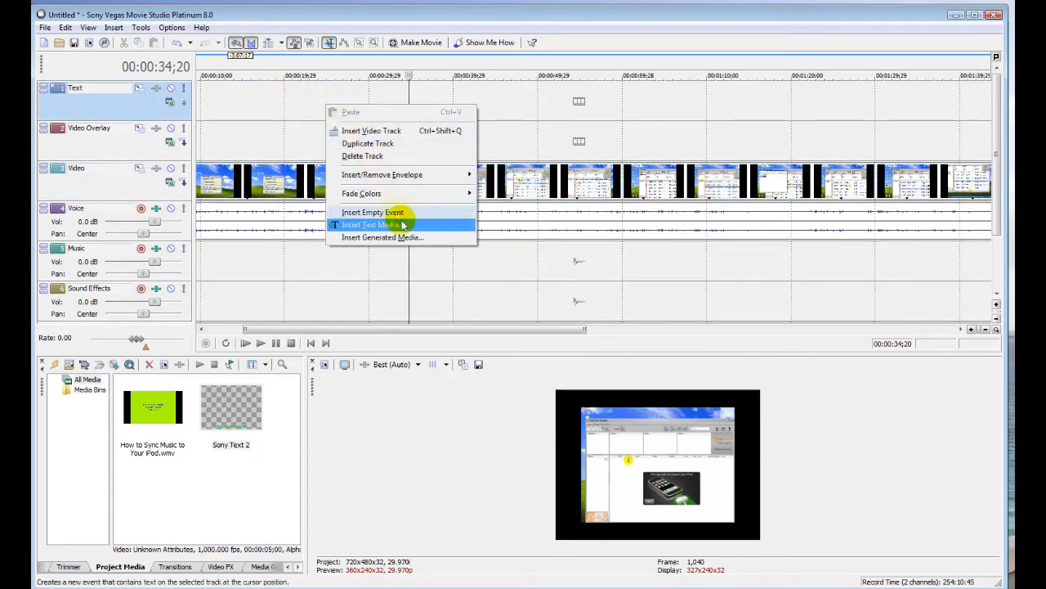
click(373, 226)
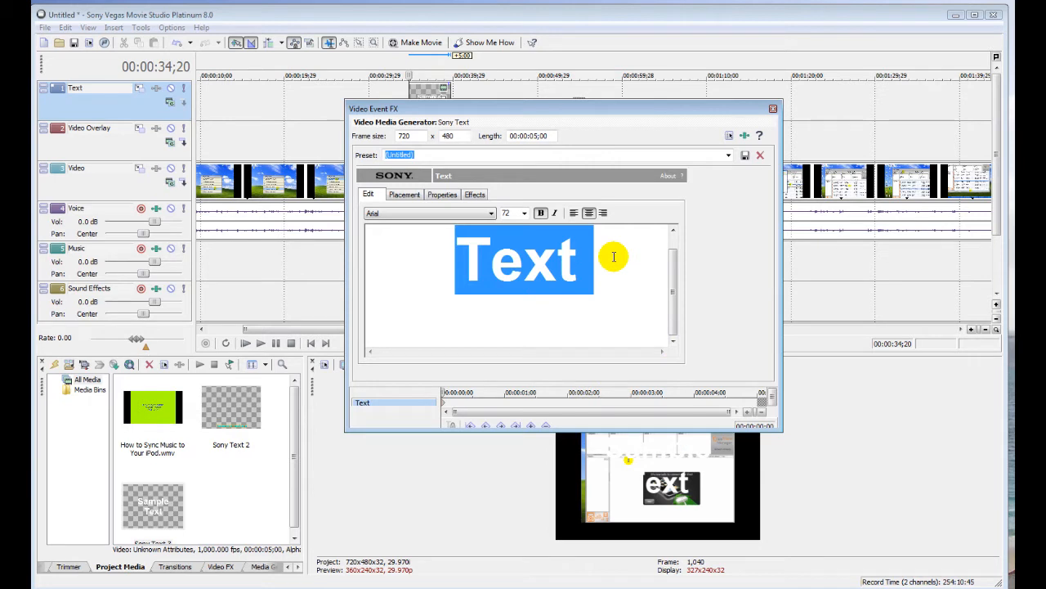
Step: Set the text to 'hereismywatermark.com' at size 24 in Baskerville Old Face
click(523, 213)
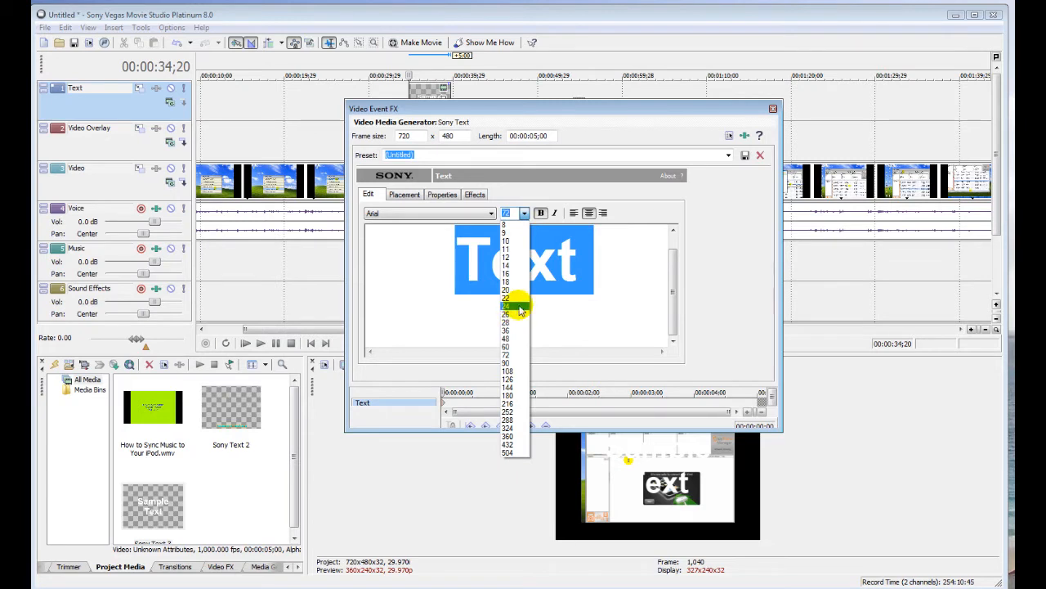
click(507, 314)
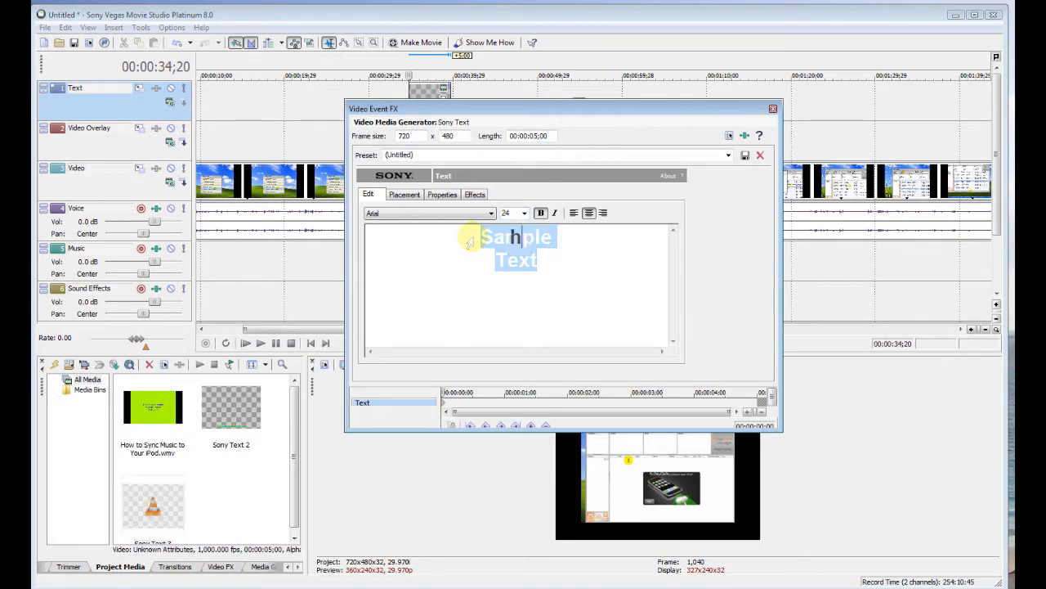
text(hereismywatermark.)
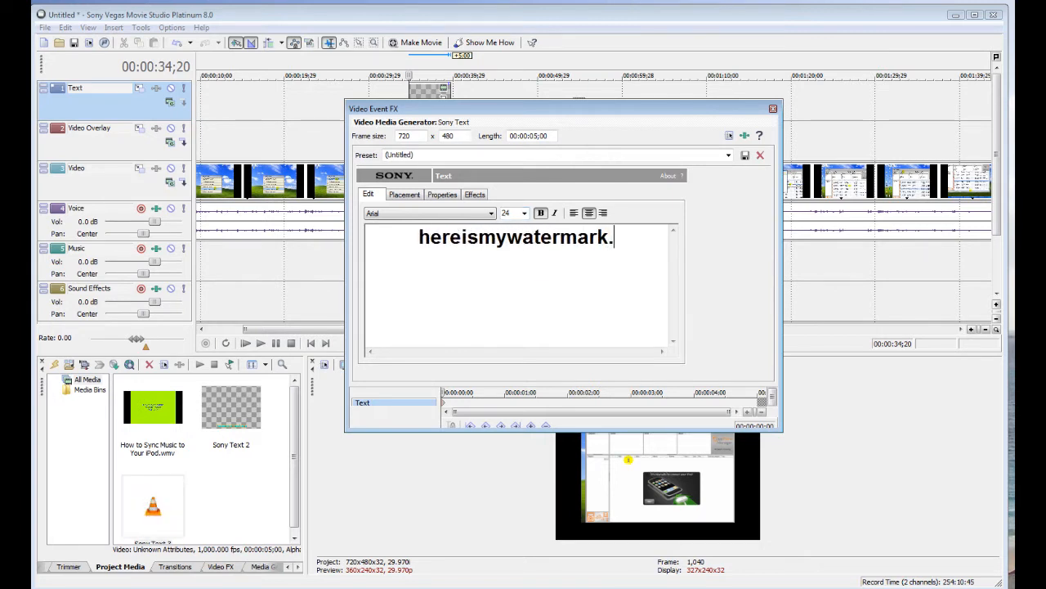
text(.com)
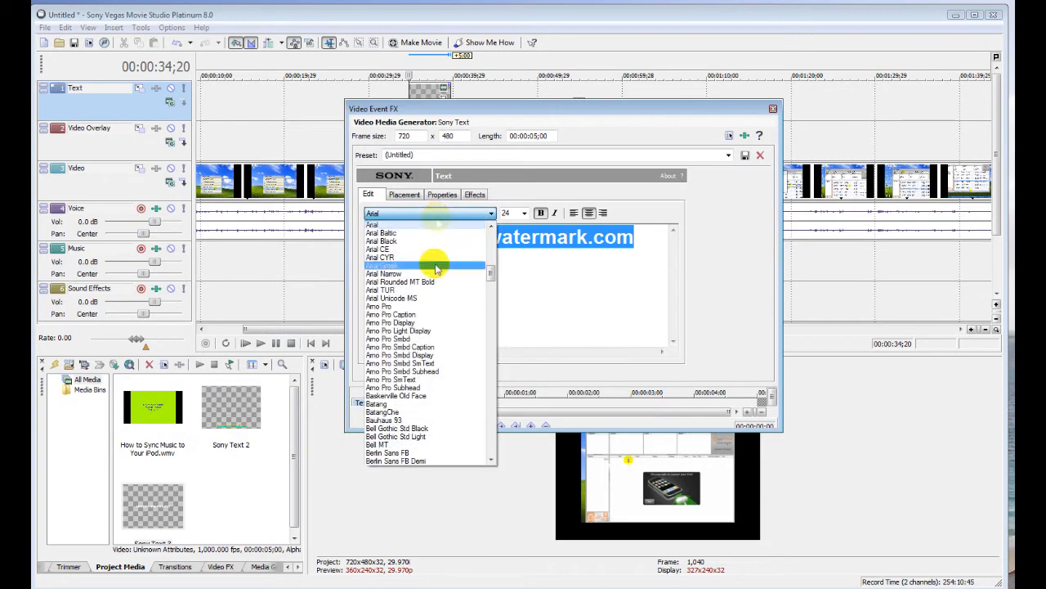
click(396, 396)
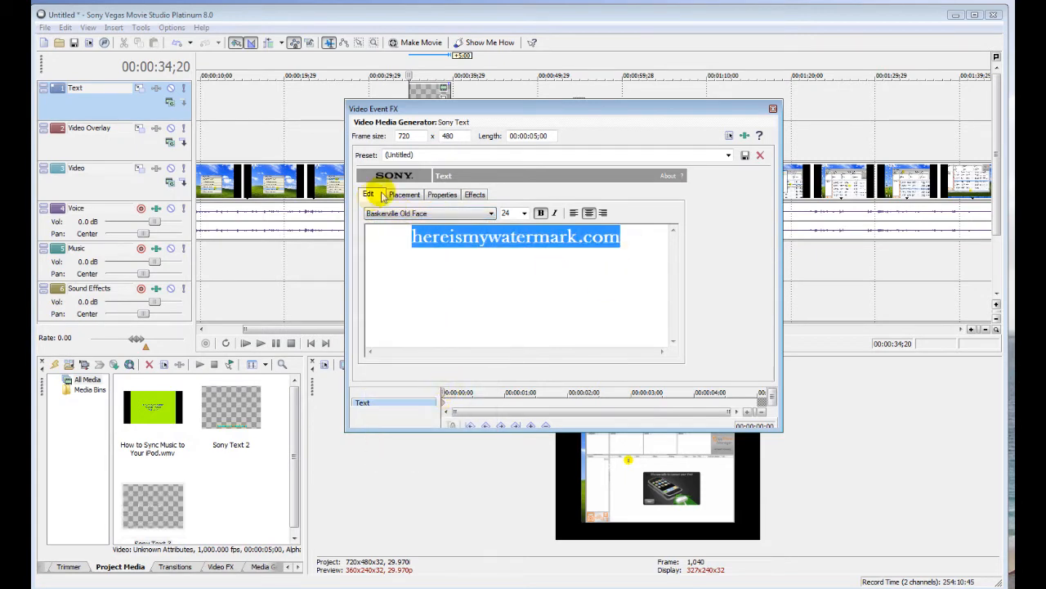
Step: In Placement, drag the watermark text down to the bottom edge of the frame
click(406, 193)
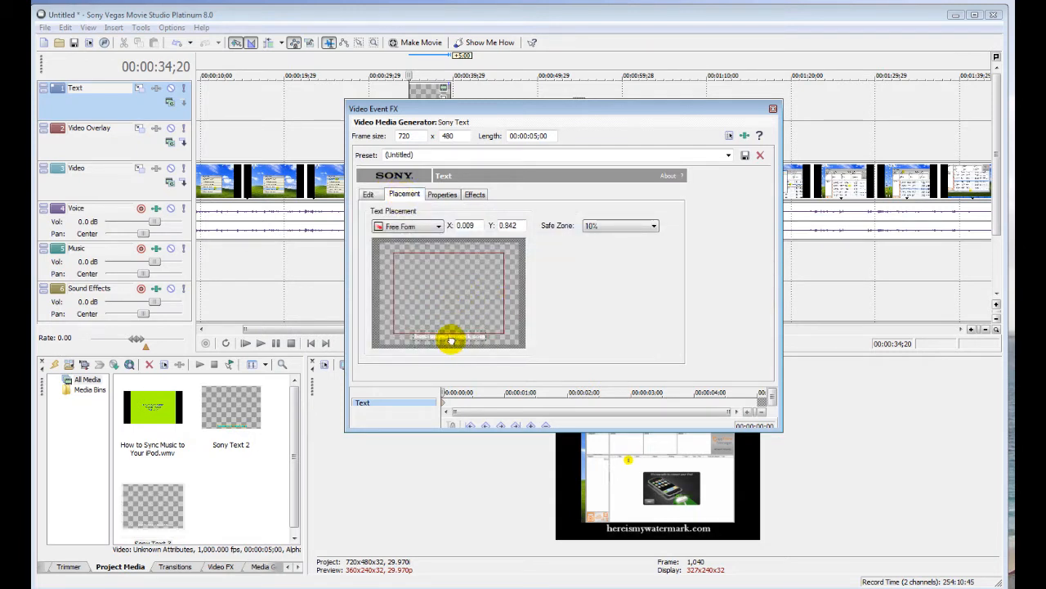
drag(449, 338, 474, 359)
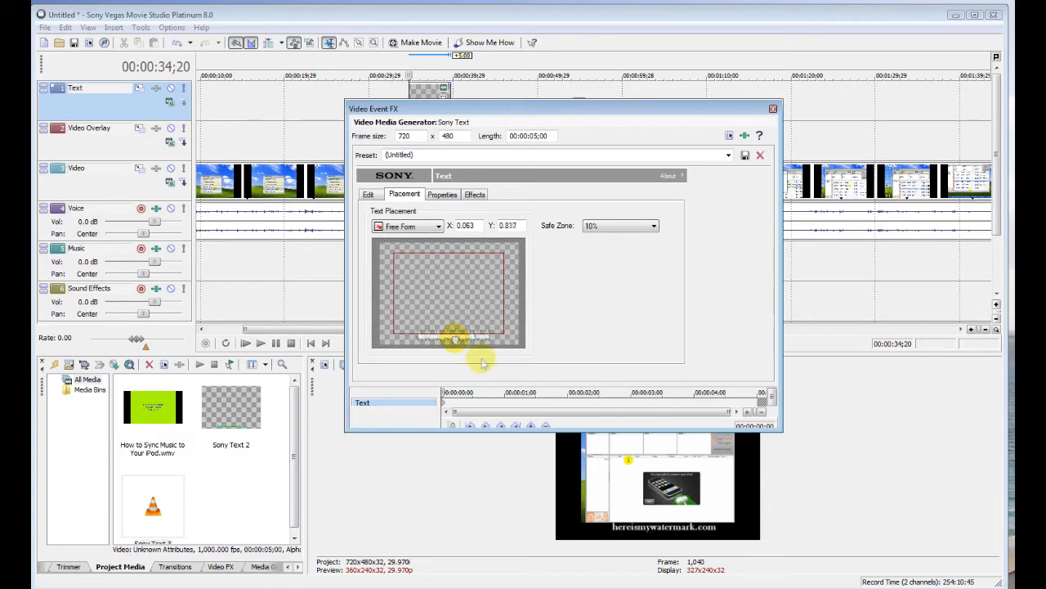
drag(455, 337, 444, 341)
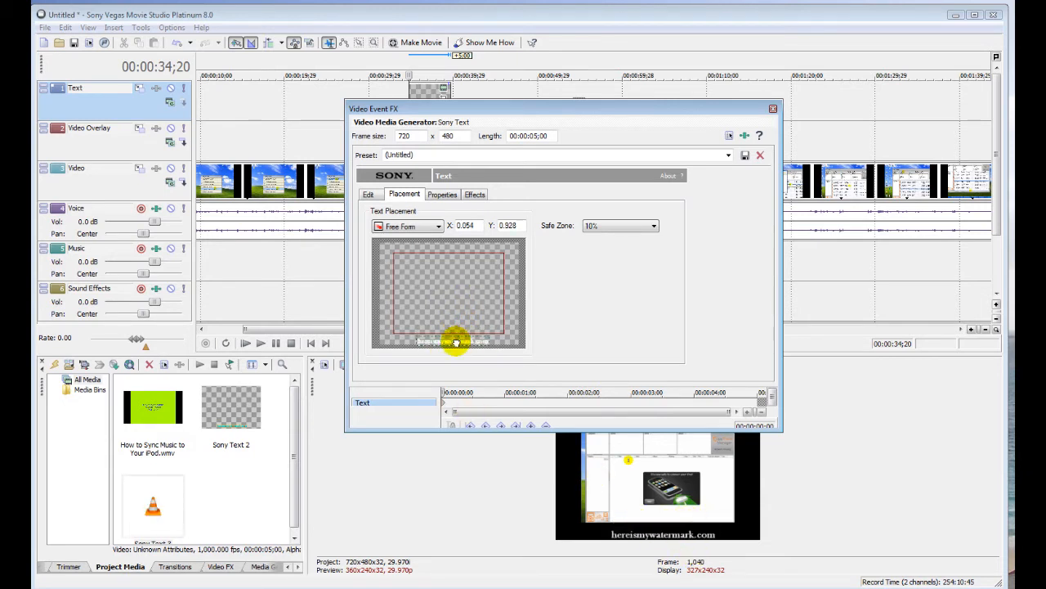
drag(454, 341, 452, 337)
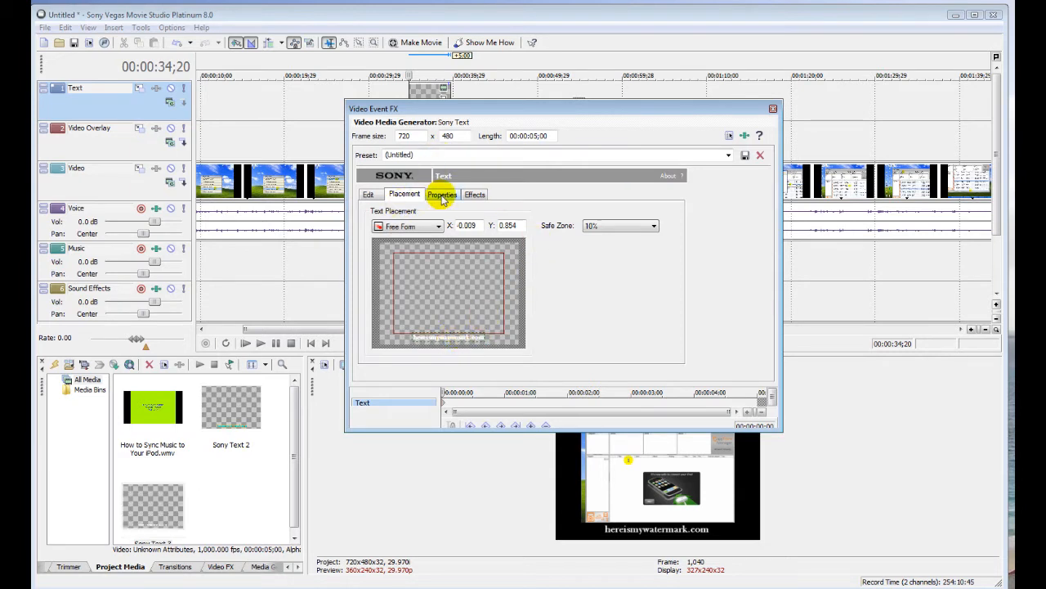
Step: In Properties, choose new background and text colours for the watermark
click(442, 193)
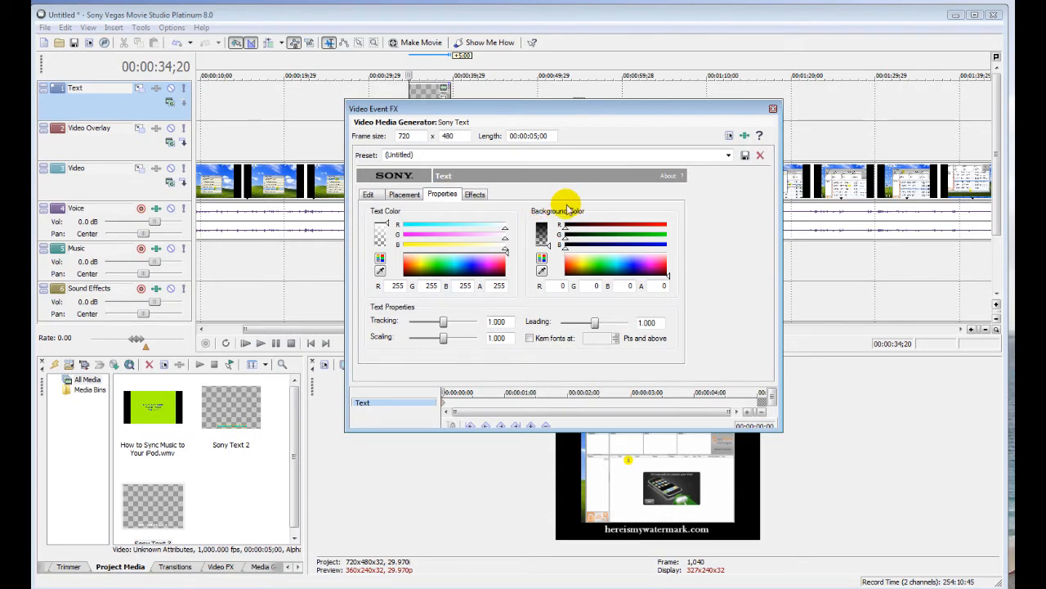
mouse_move(543, 358)
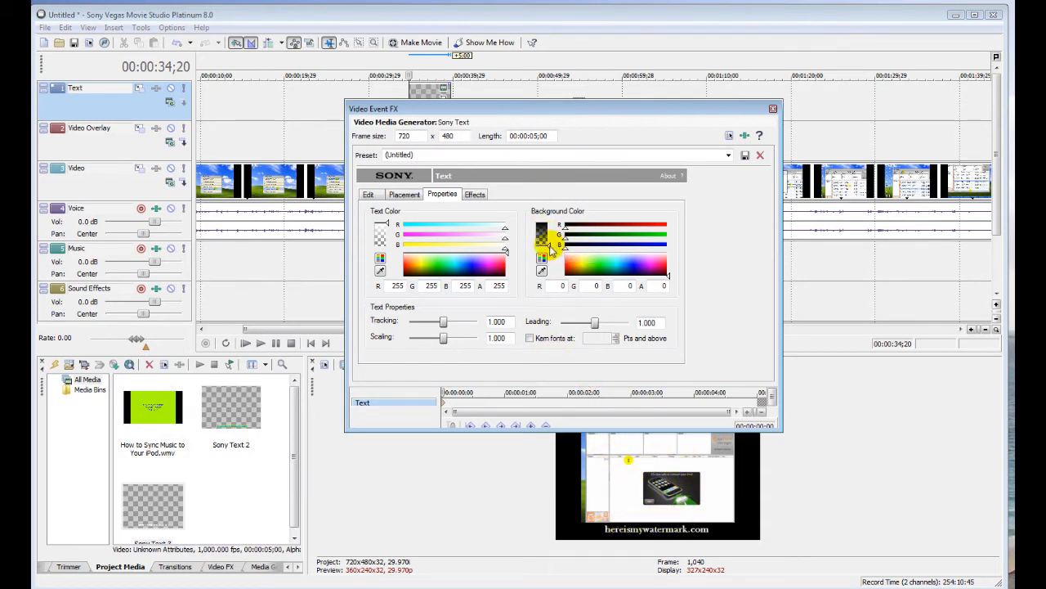
click(549, 245)
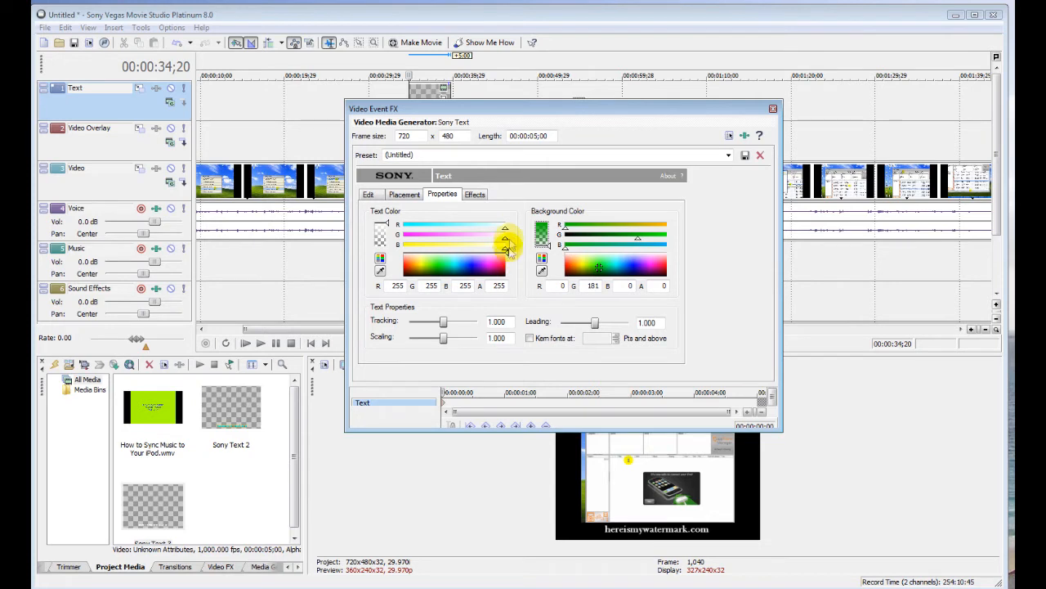
drag(505, 225, 399, 226)
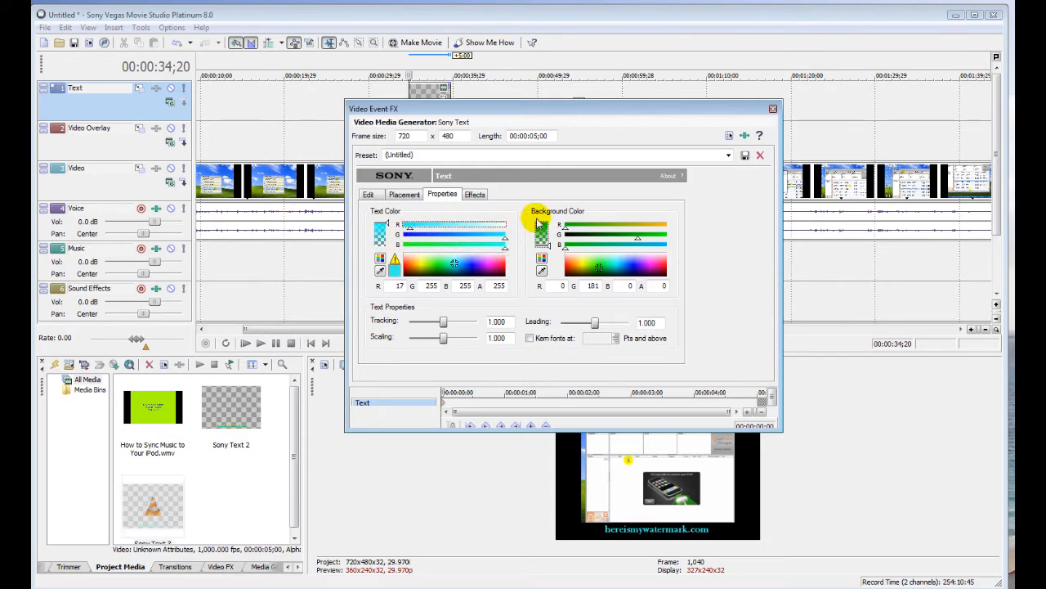
click(474, 195)
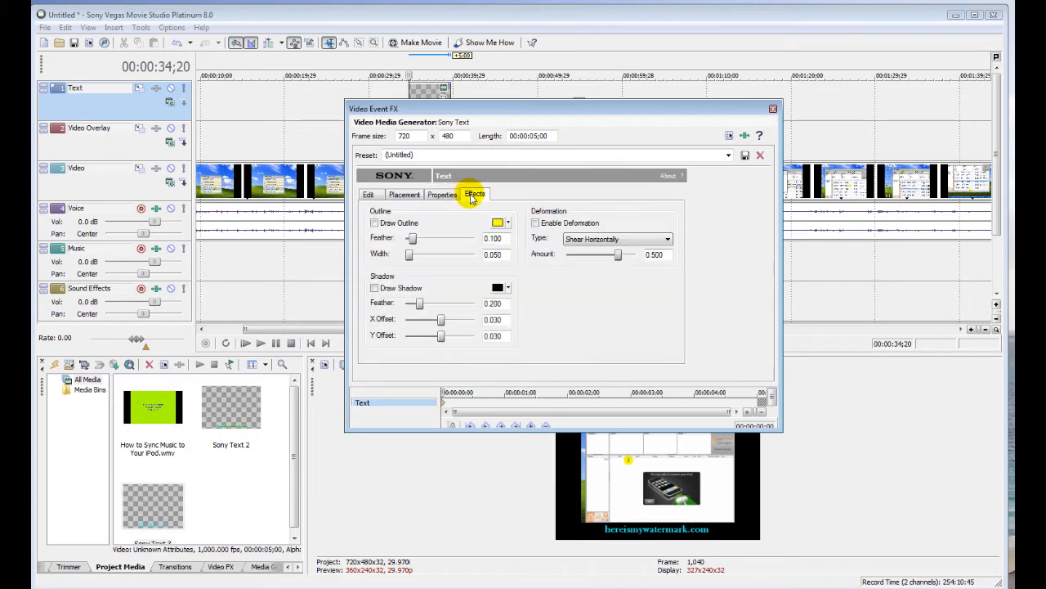
Step: Enable the outline and adjust its sliders to feather 0.927 and width 0.110
click(375, 222)
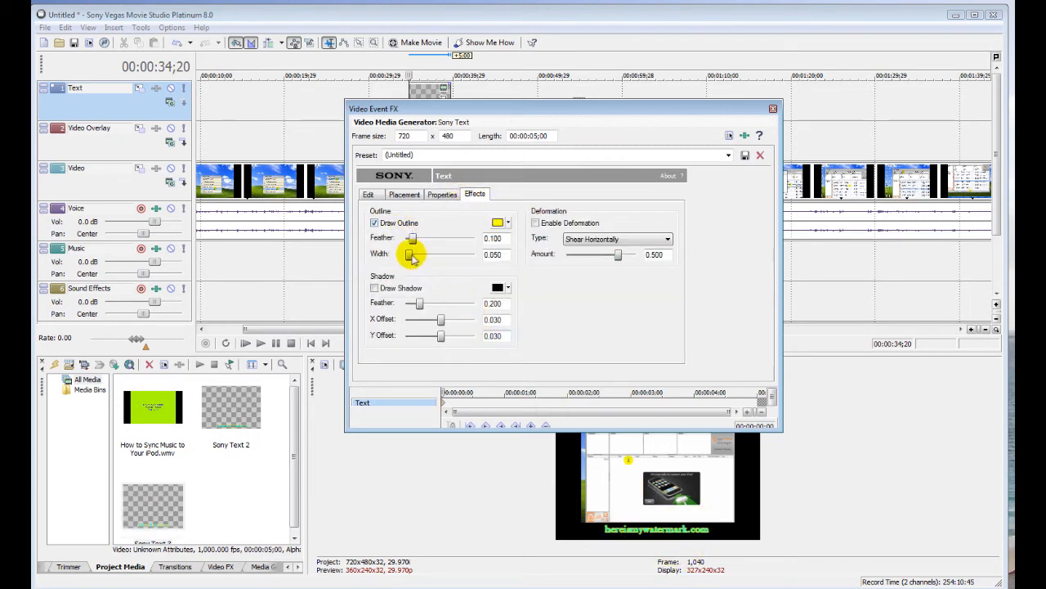
drag(412, 255, 454, 255)
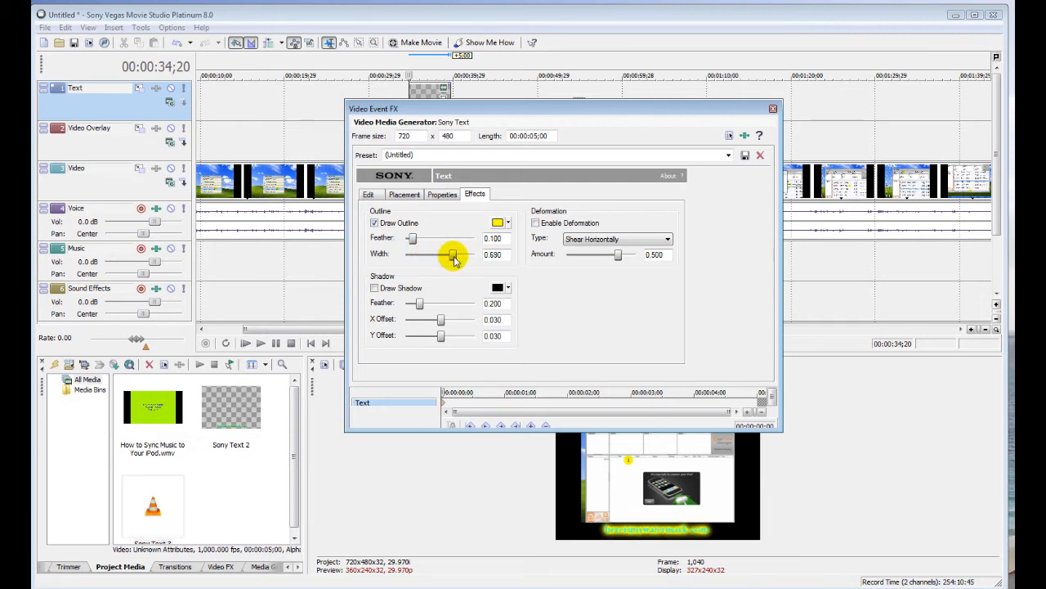
drag(452, 254, 454, 254)
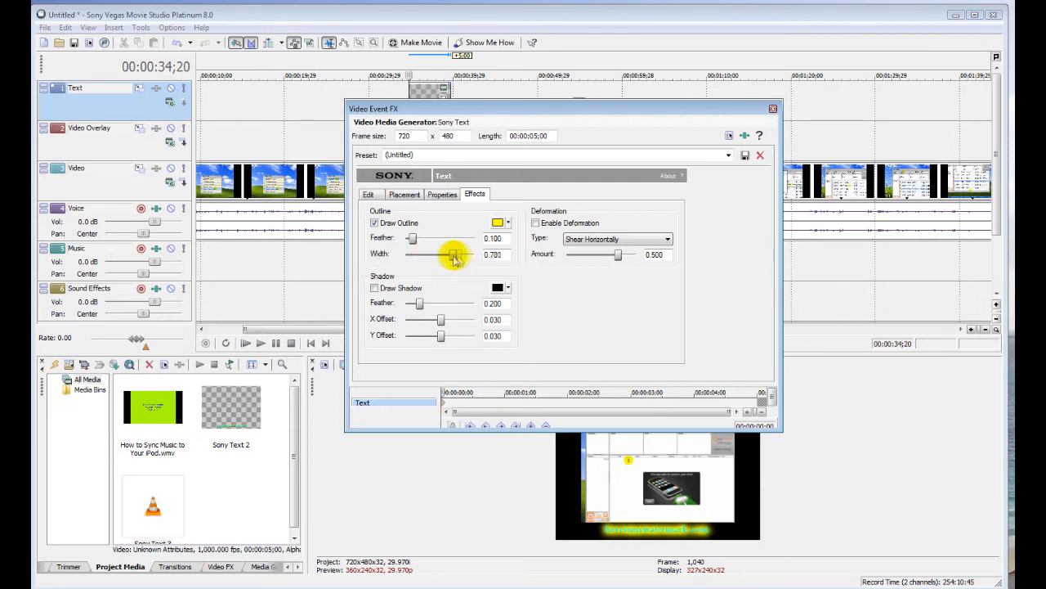
drag(455, 255, 419, 255)
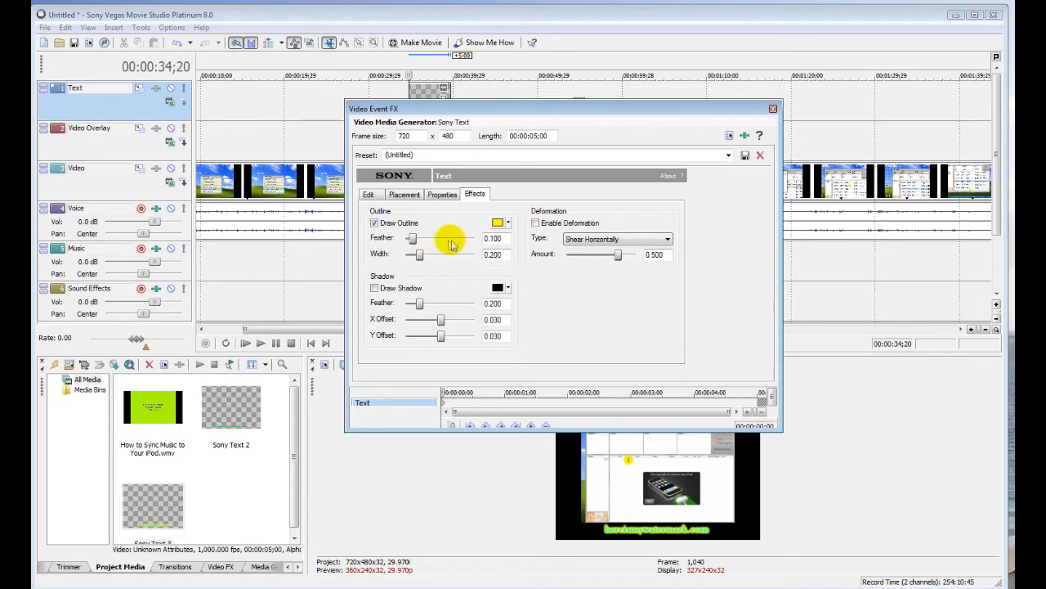
drag(412, 239, 442, 238)
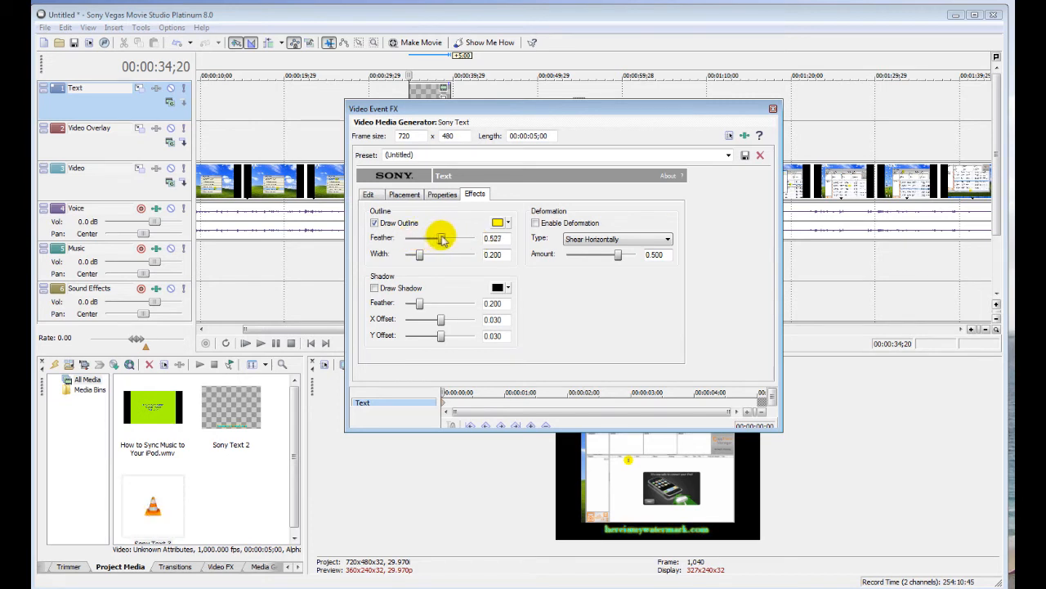
drag(441, 238, 450, 239)
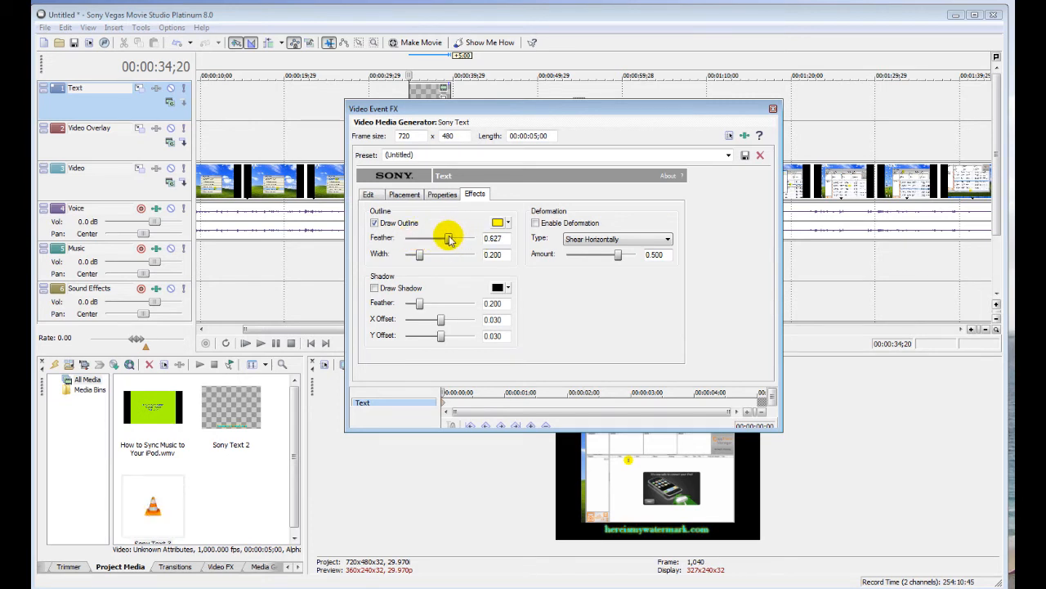
drag(448, 254, 412, 253)
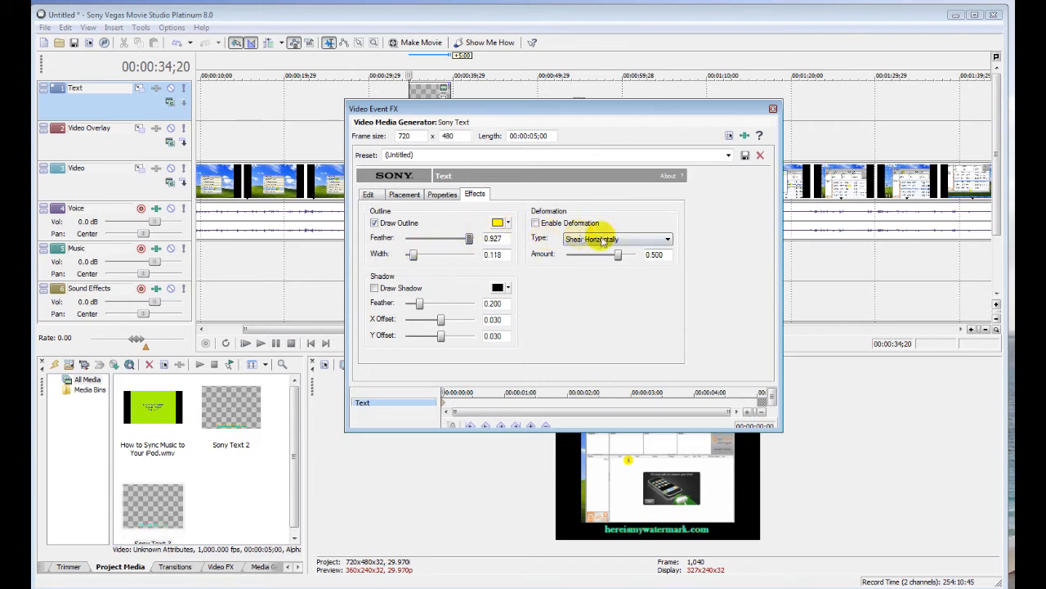
click(667, 239)
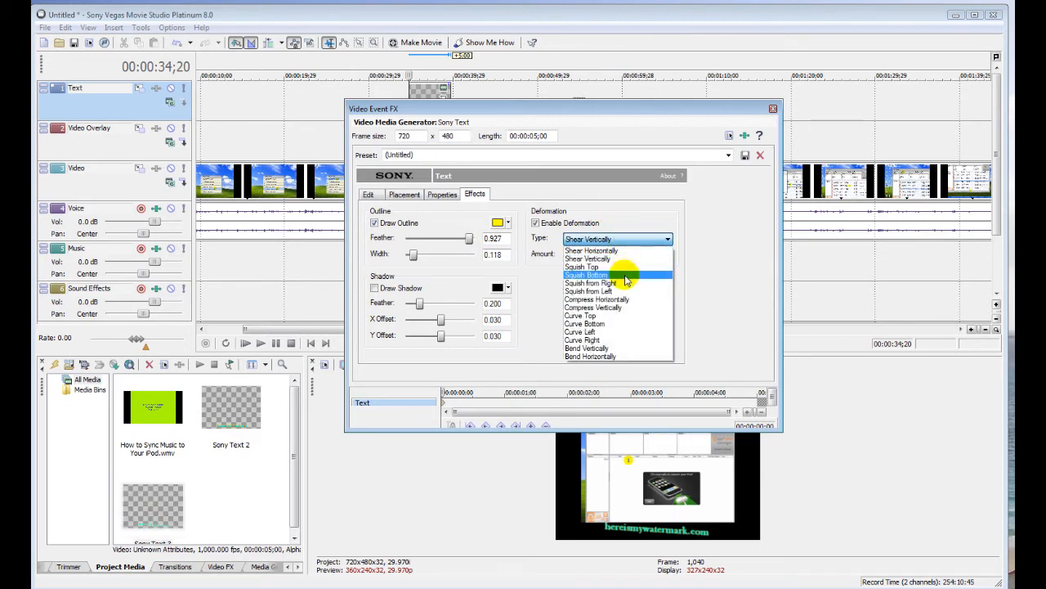
click(591, 282)
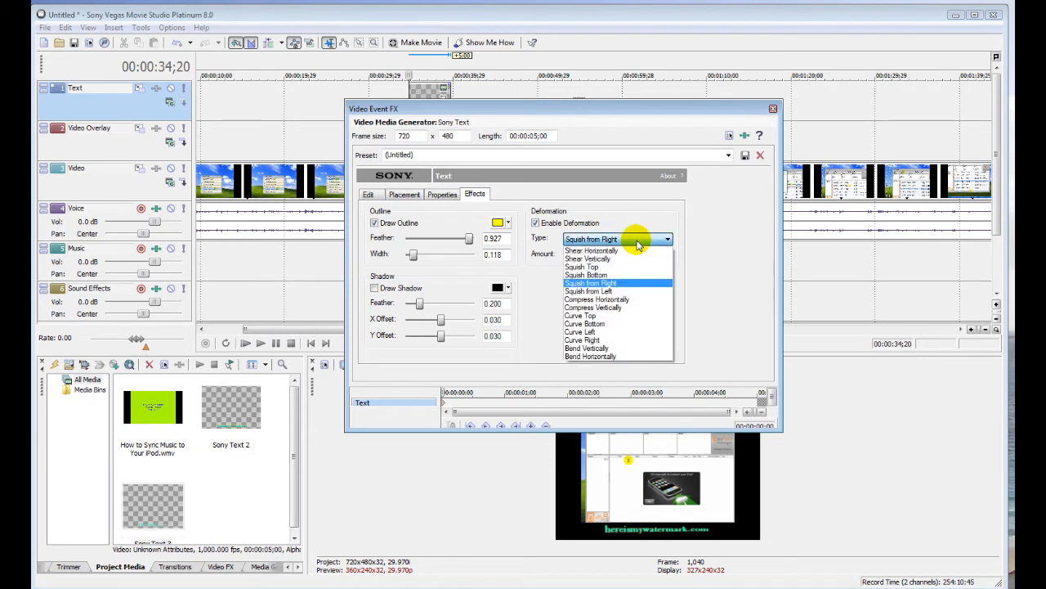
click(580, 315)
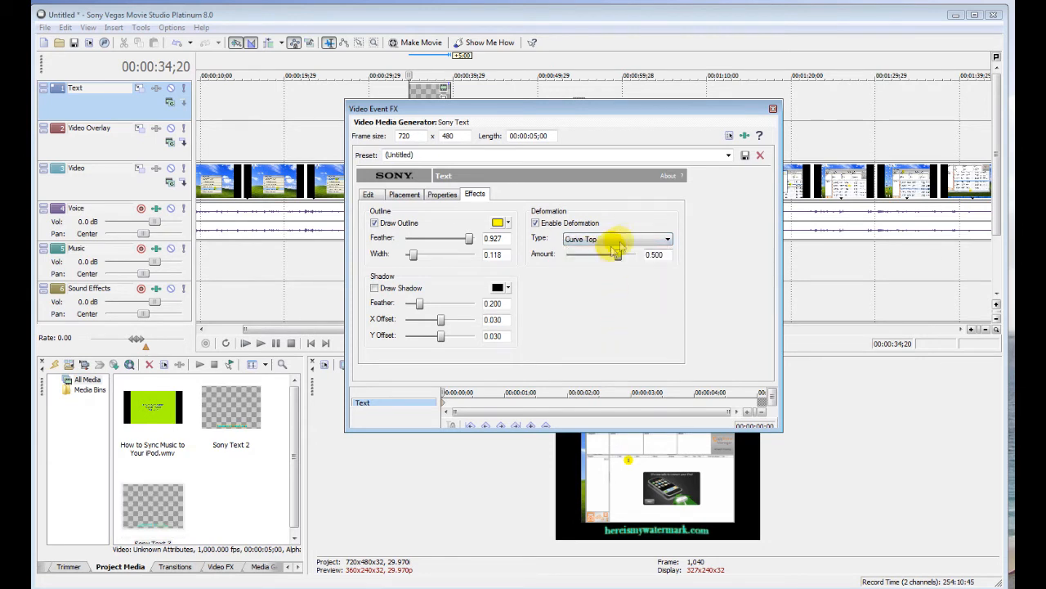
click(618, 238)
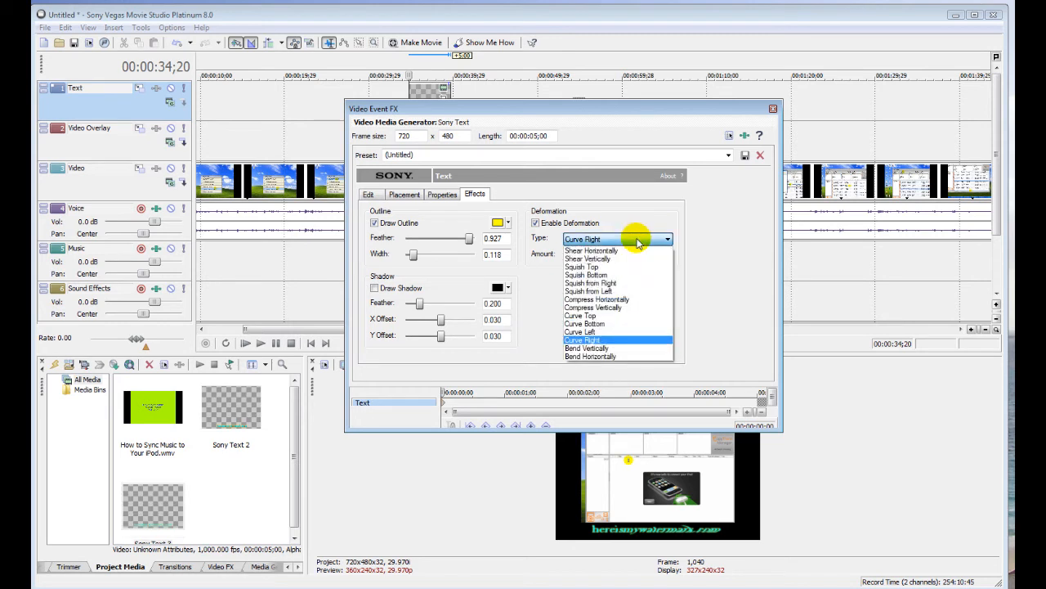
click(592, 250)
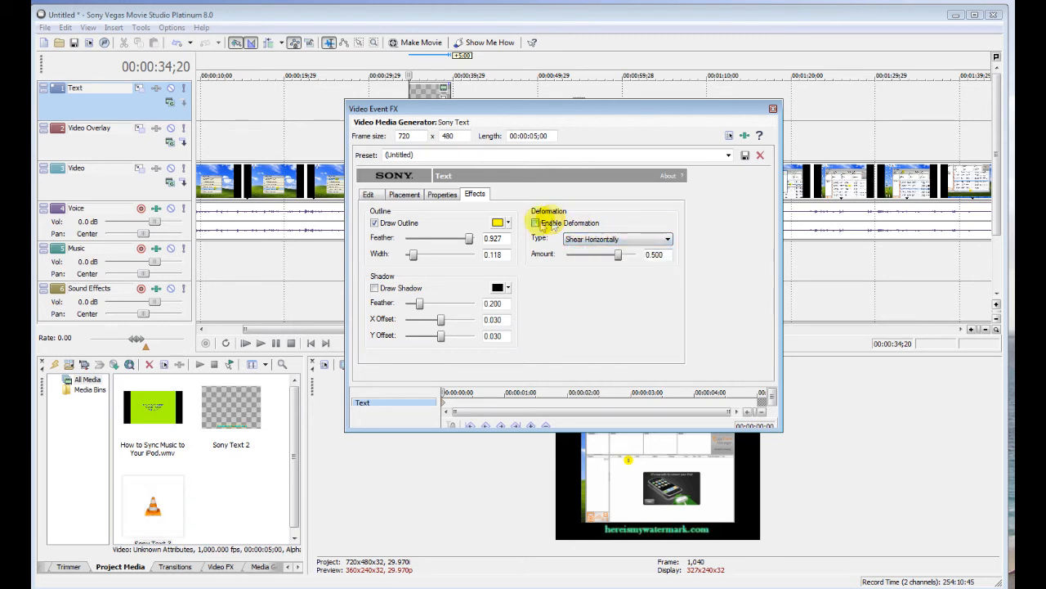
click(536, 223)
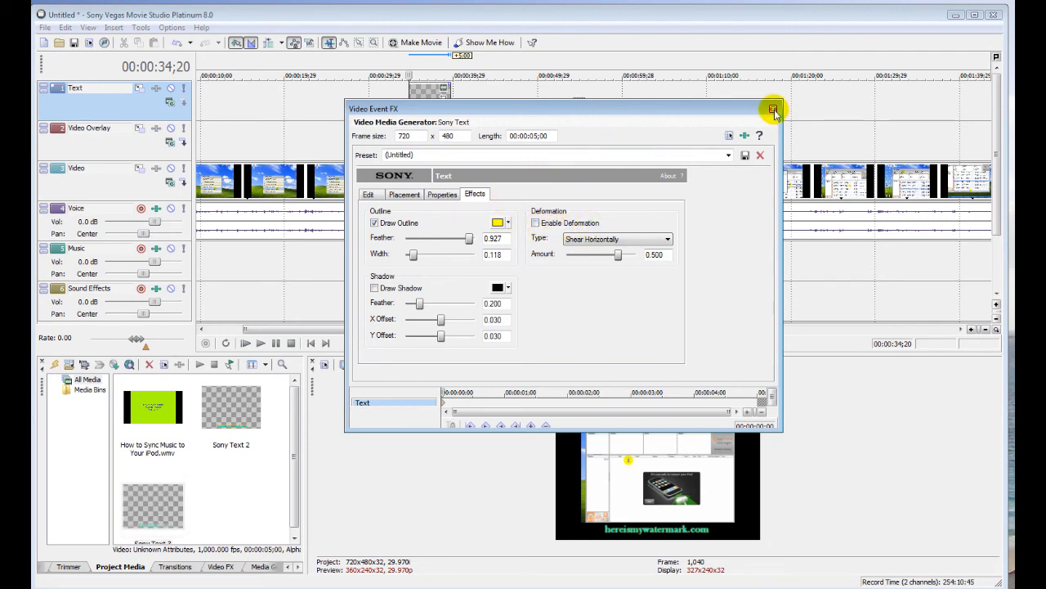
Step: Close Video Event FX and stretch the text event to span the full video length
click(771, 110)
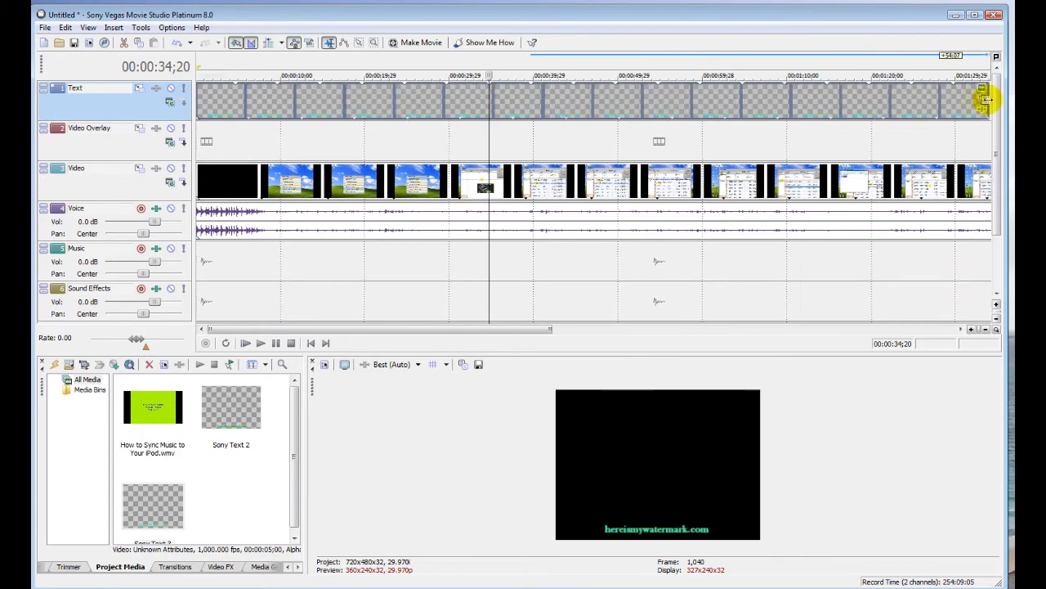
scroll(right, 3)
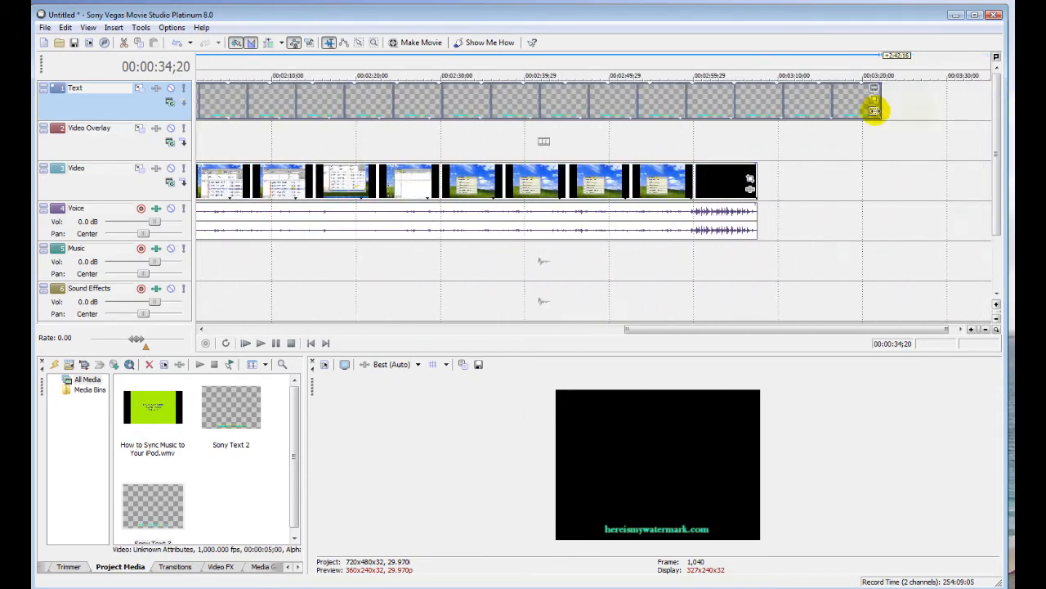
drag(875, 111, 755, 111)
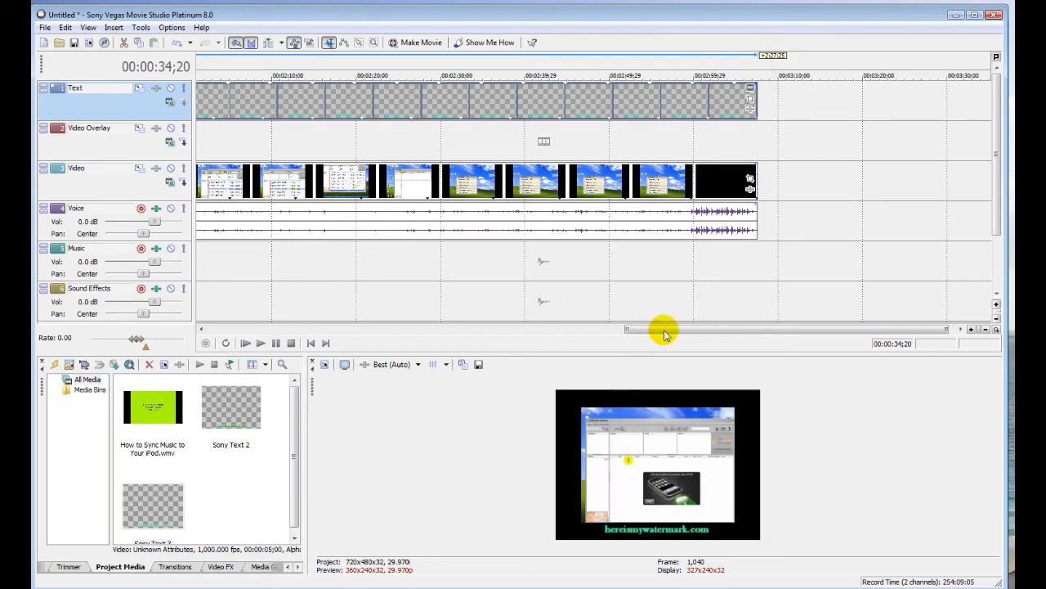
mouse_move(444, 150)
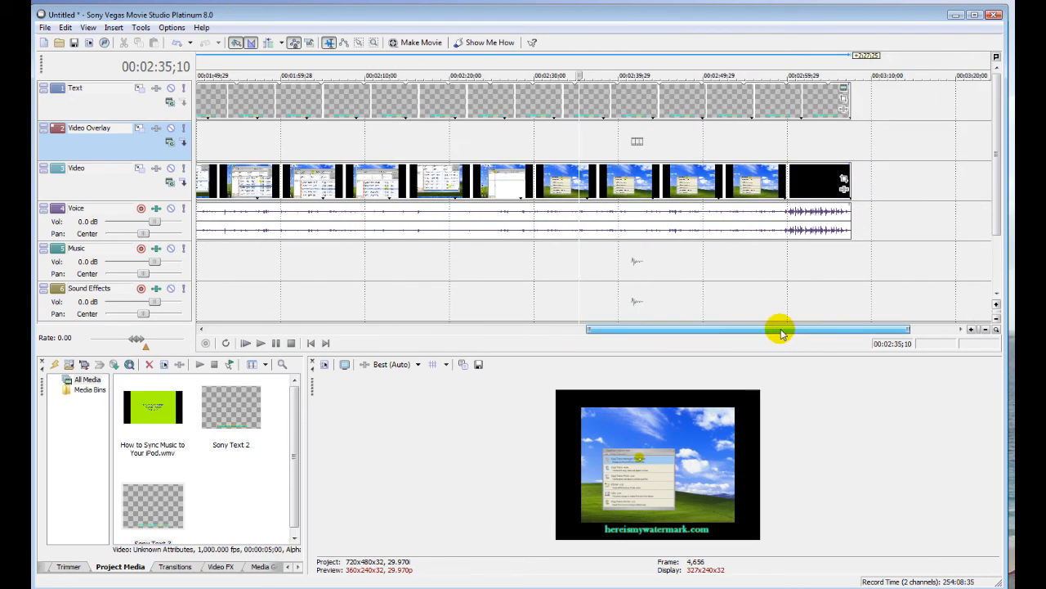
drag(781, 328, 572, 328)
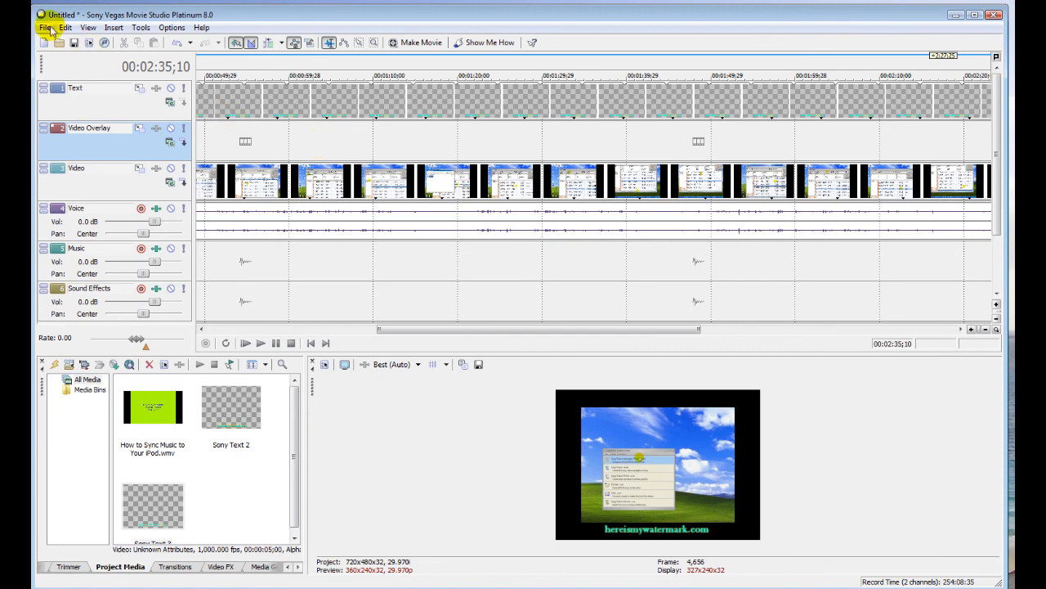
Step: Choose File > Render As to bring up the render dialog
click(44, 27)
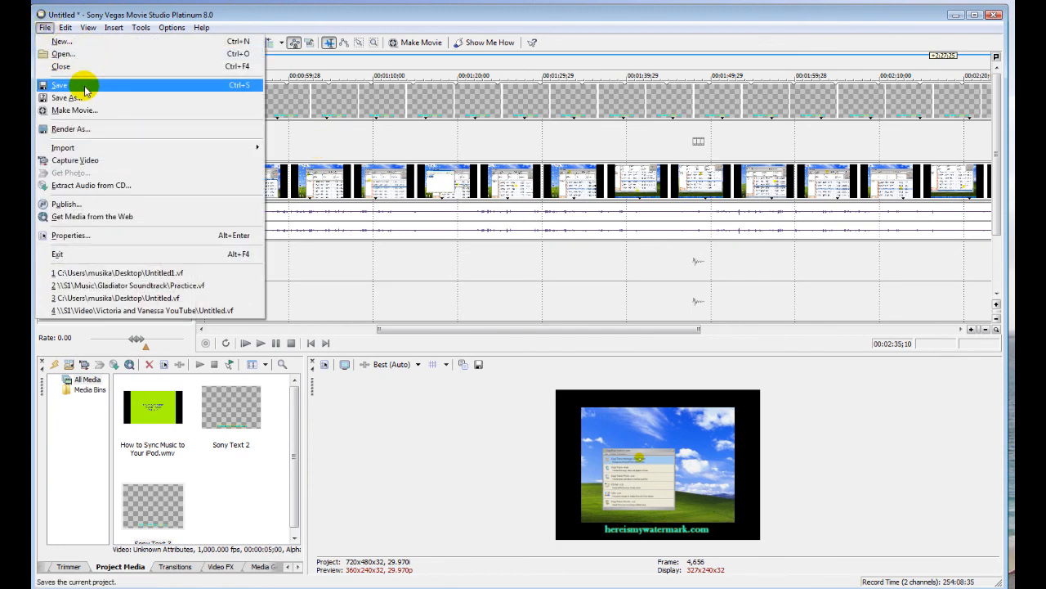
mouse_move(174, 111)
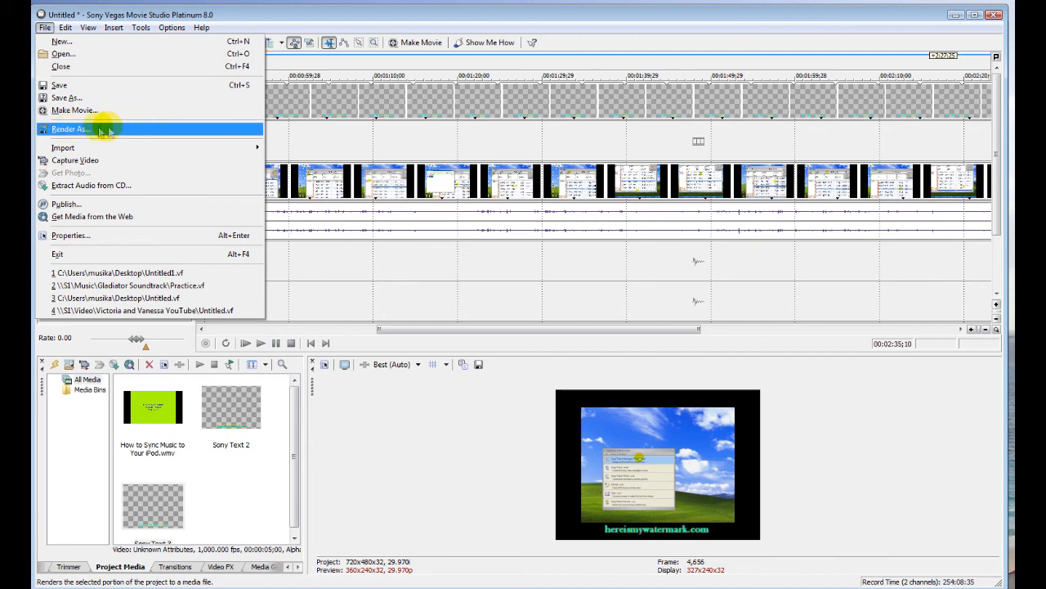
click(70, 128)
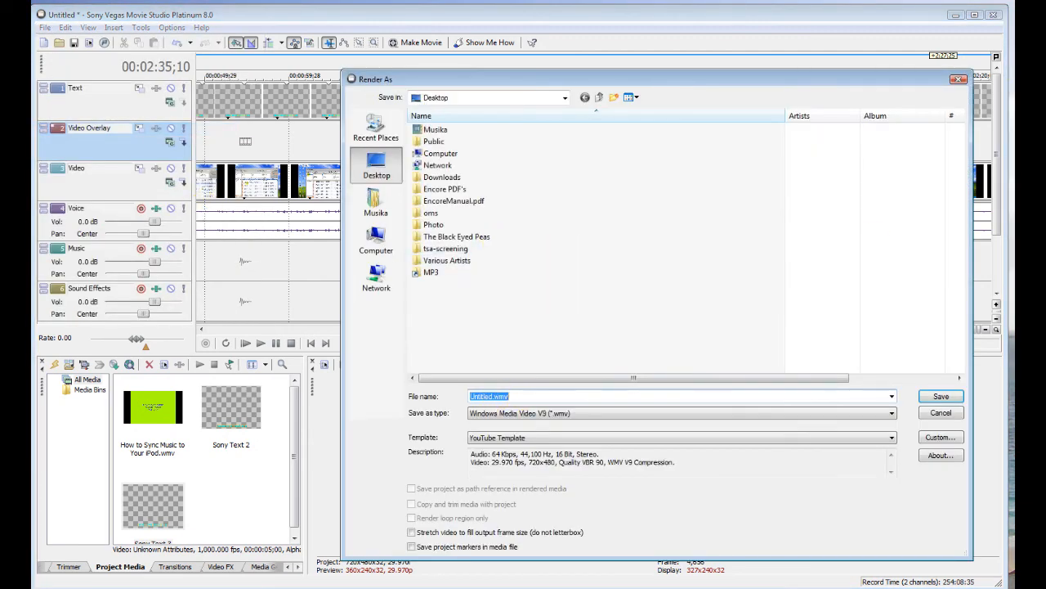